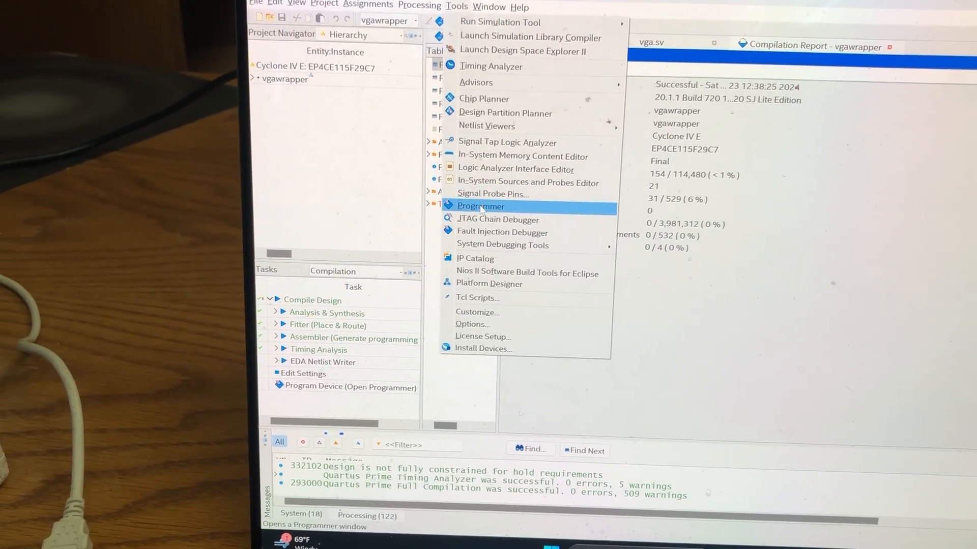
Step: Open the Quartus Programmer window for the compiled vgawrapper design
click(480, 206)
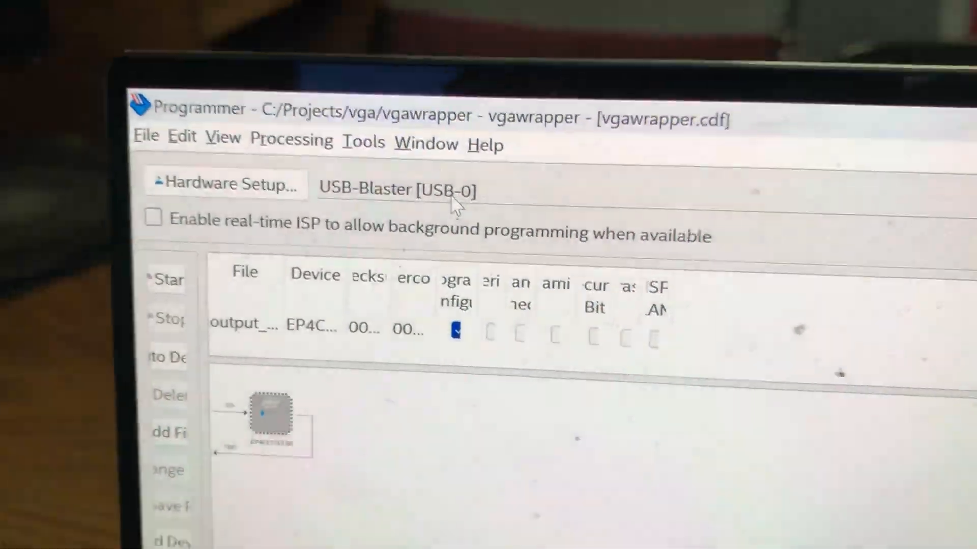
Step: Scroll to review the output file set to Program/Configure the EP4CE115F29 via USB-Blaster
scroll(down, 3)
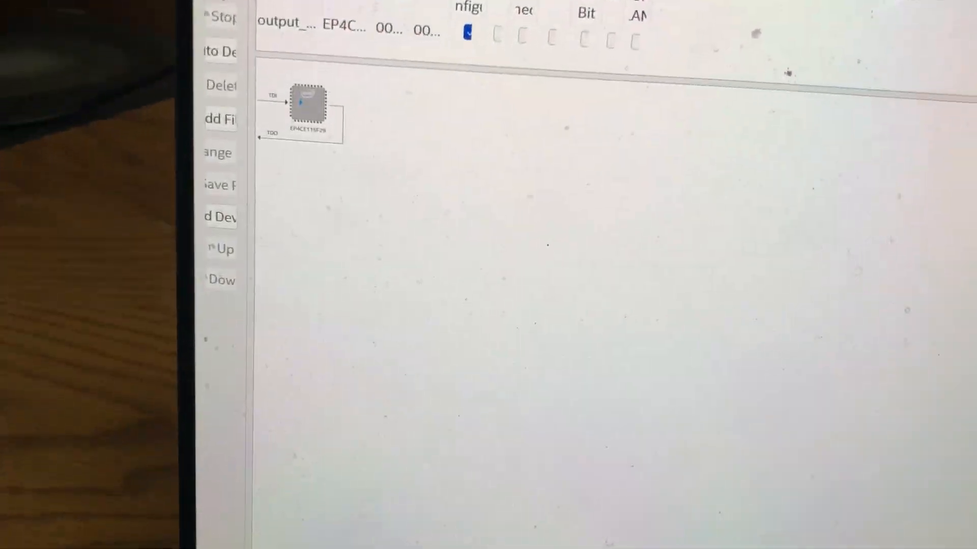